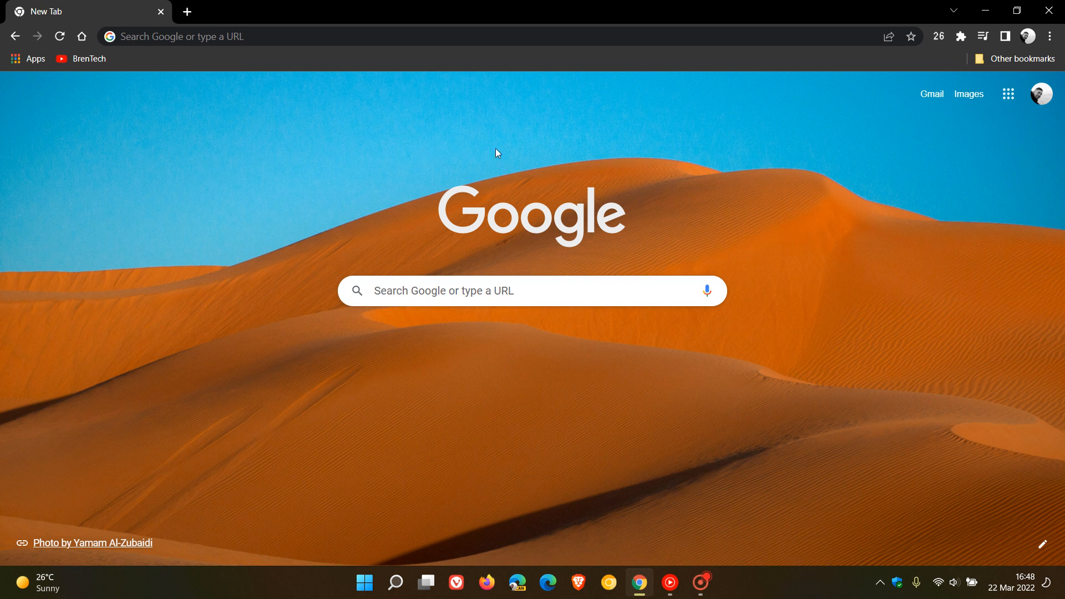
mouse_move(680, 234)
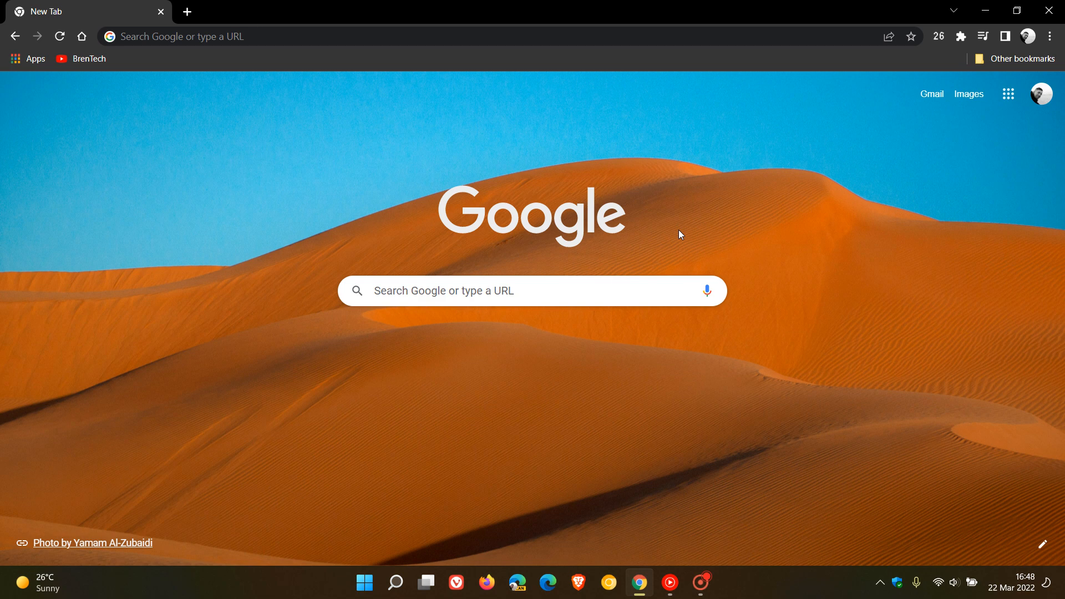
mouse_move(706, 239)
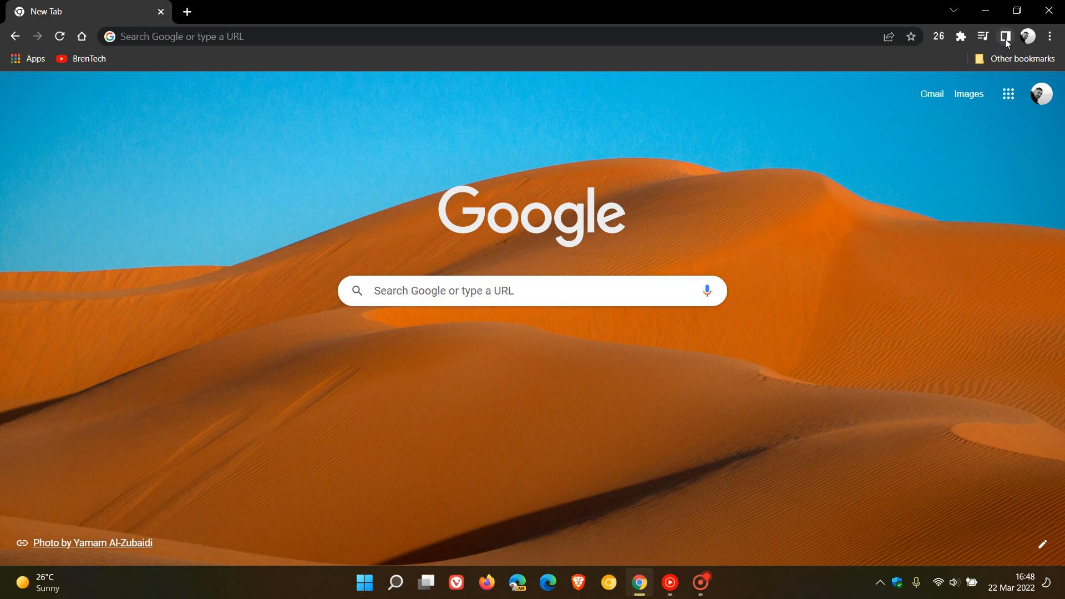
Step: Try out the toolbar side panel, switching between Reading list and Bookmarks, then hide it
click(1005, 36)
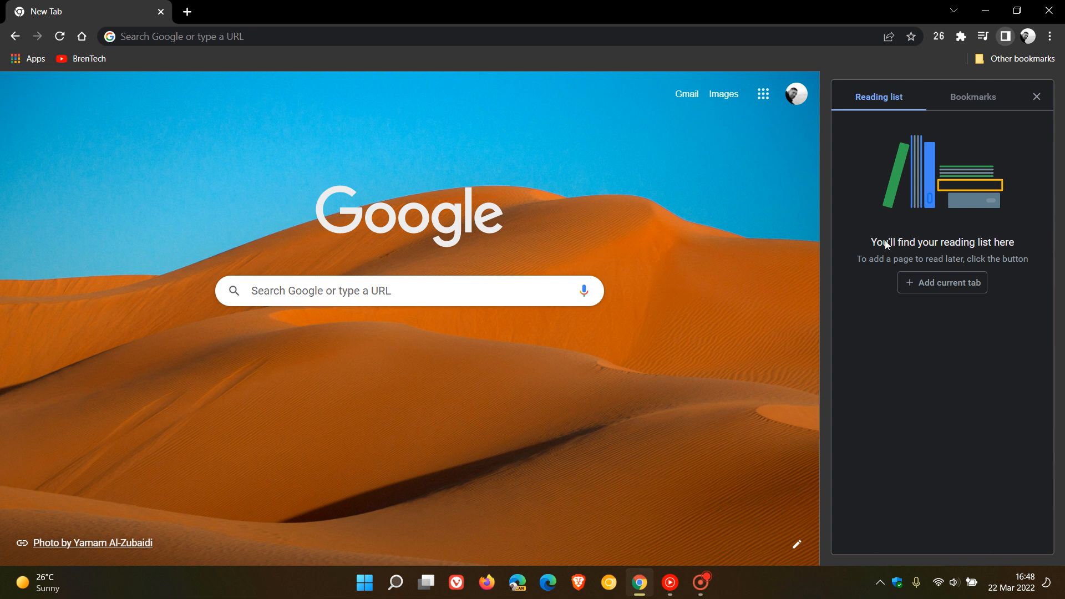
mouse_move(983, 98)
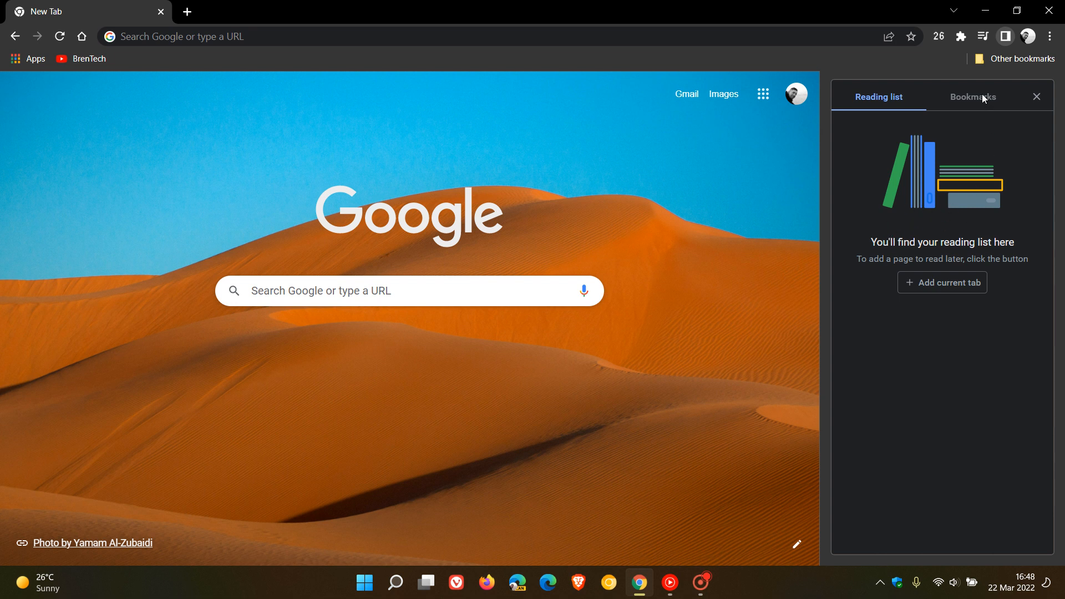
click(973, 97)
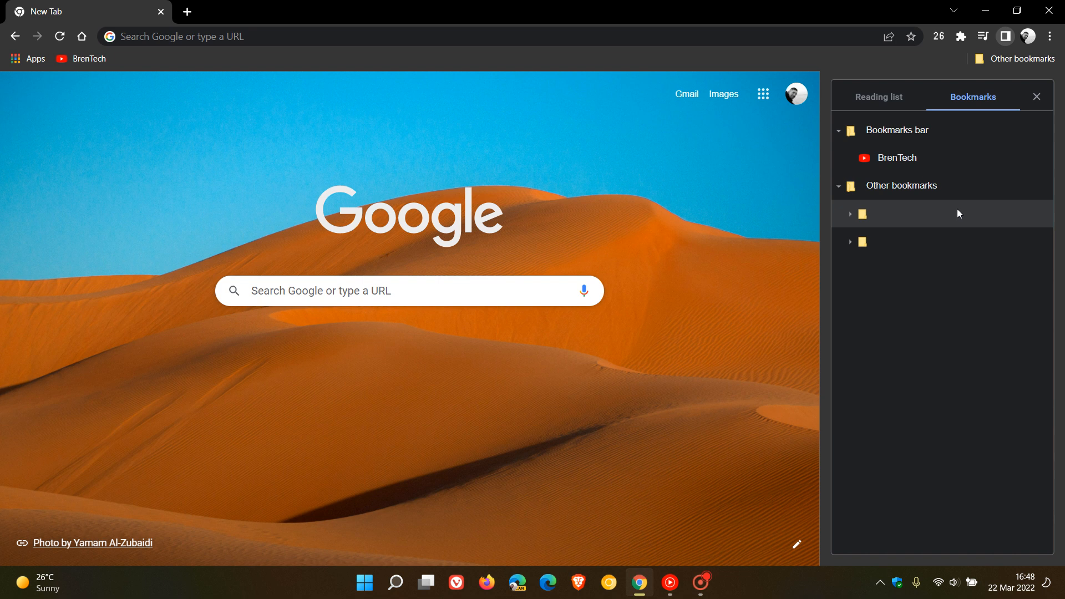
click(879, 97)
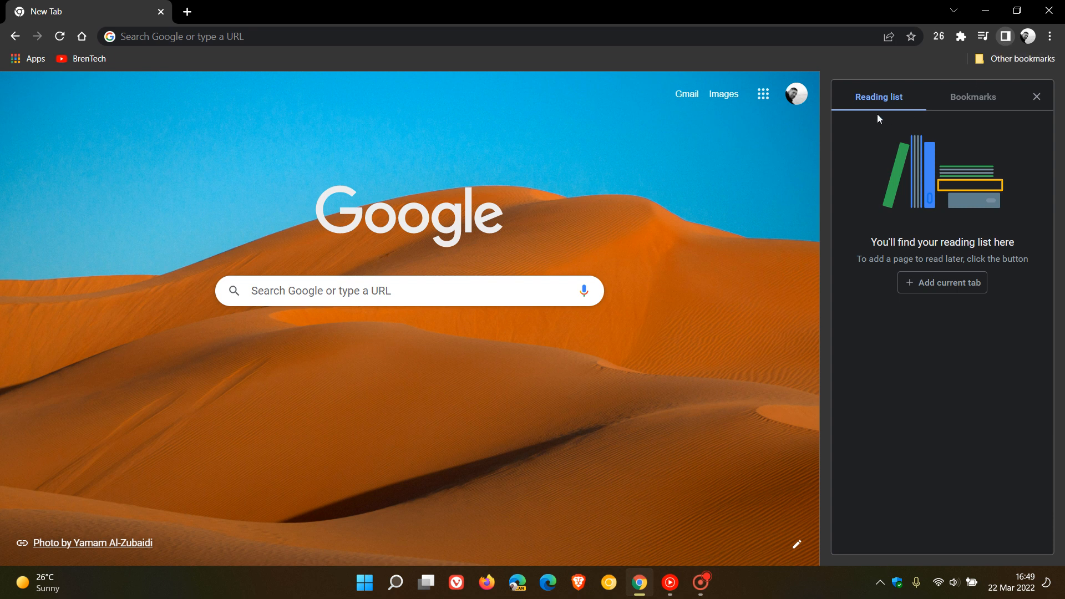
mouse_move(970, 109)
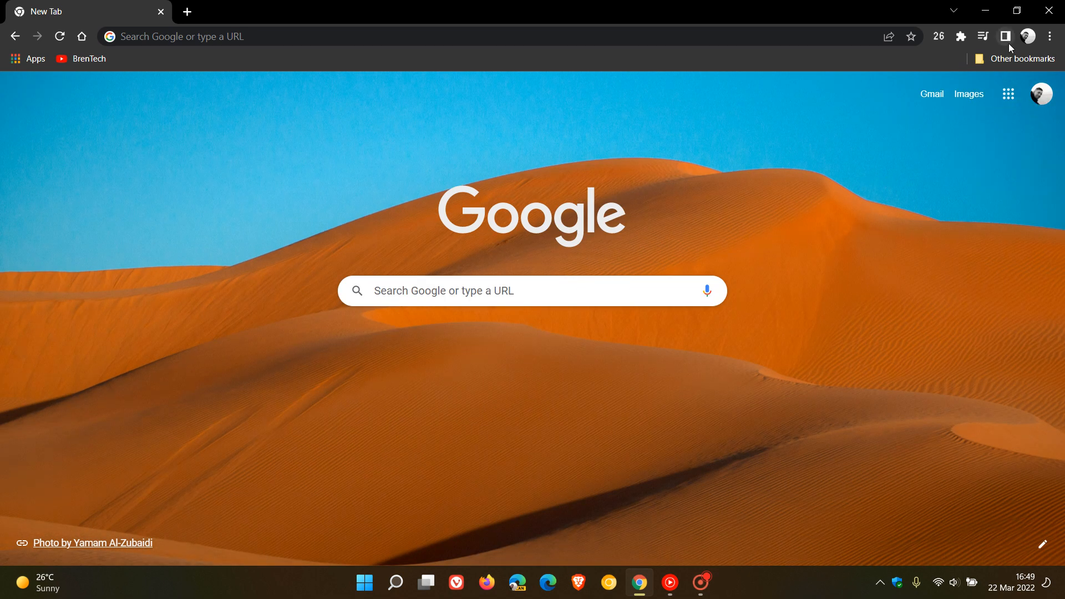
mouse_move(1005, 36)
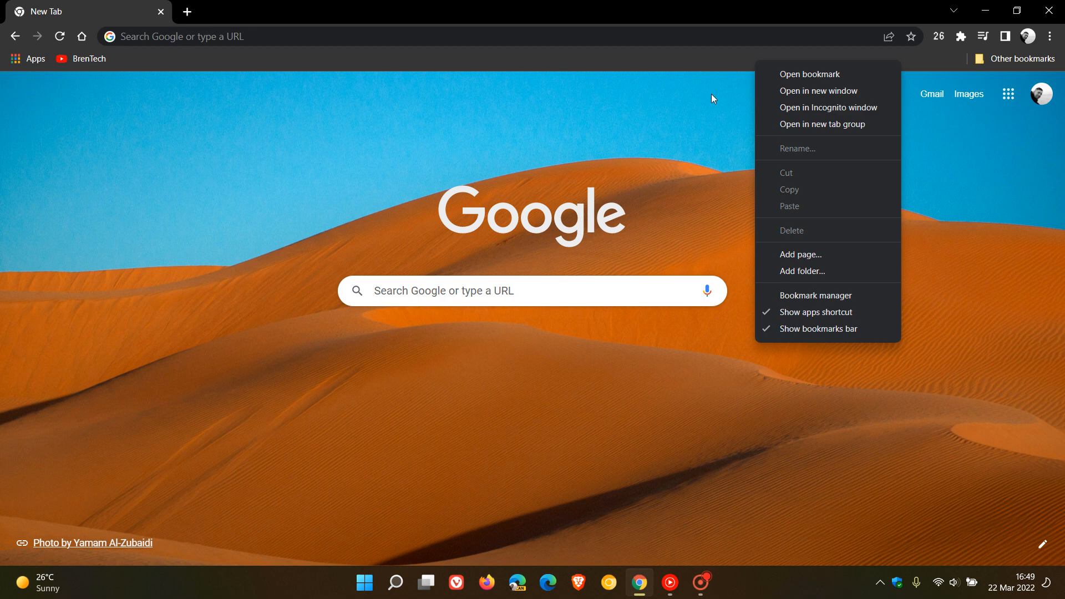
mouse_move(713, 120)
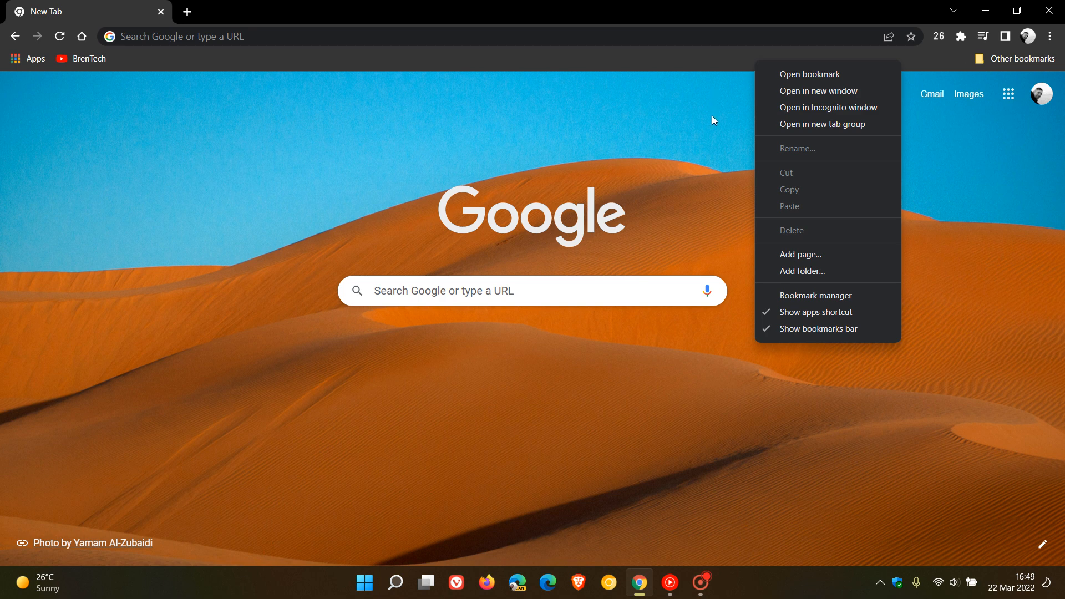
mouse_move(999, 35)
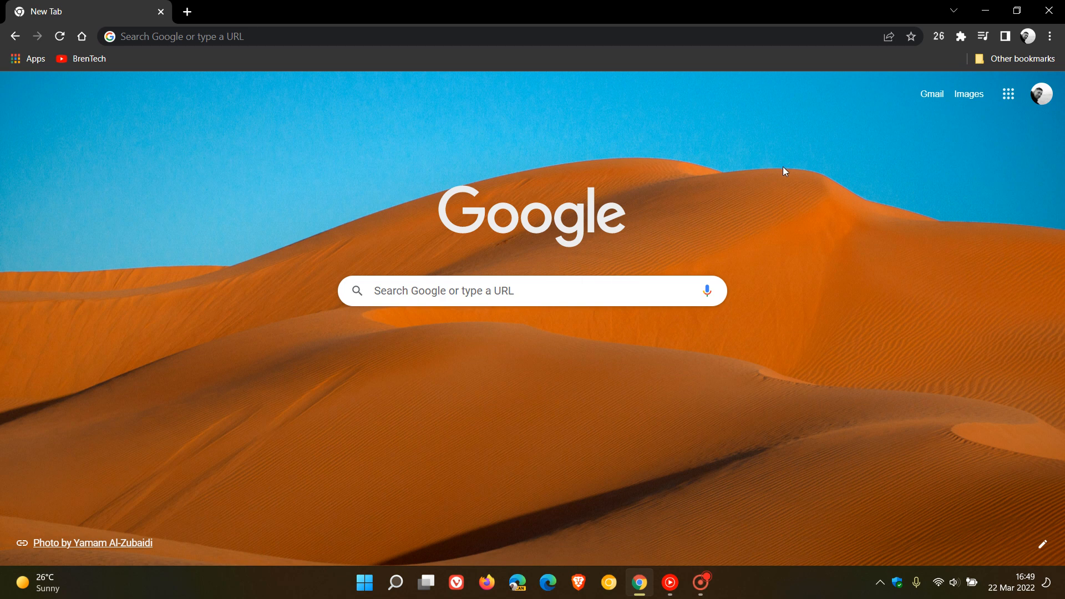
click(1005, 36)
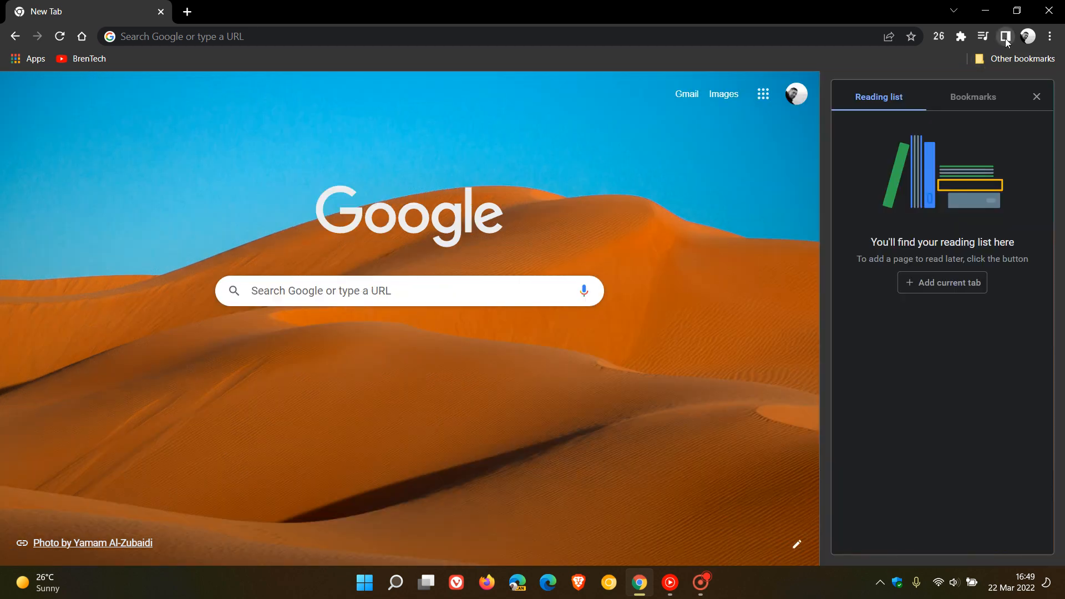
mouse_move(1005, 36)
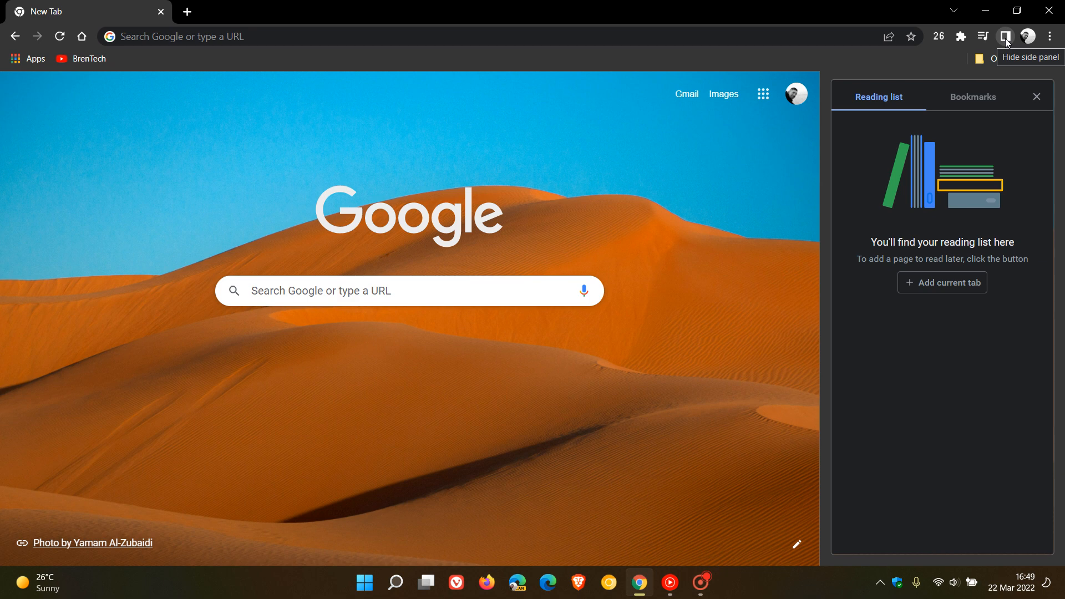
click(1005, 35)
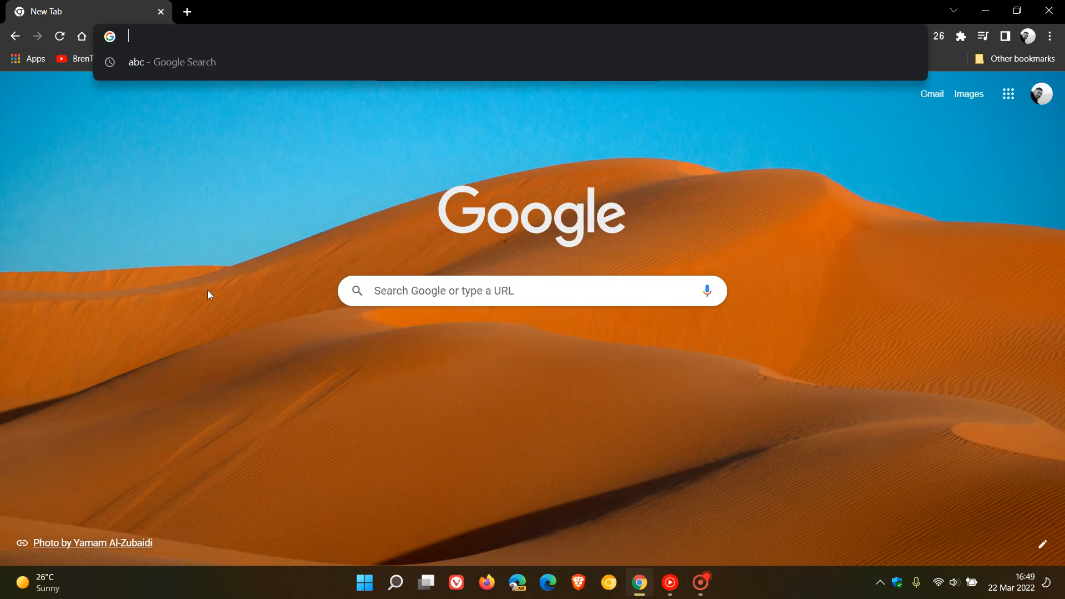
Step: On chrome://flags, search 'side' and set the Side panel experiment to Disabled
text(cf)
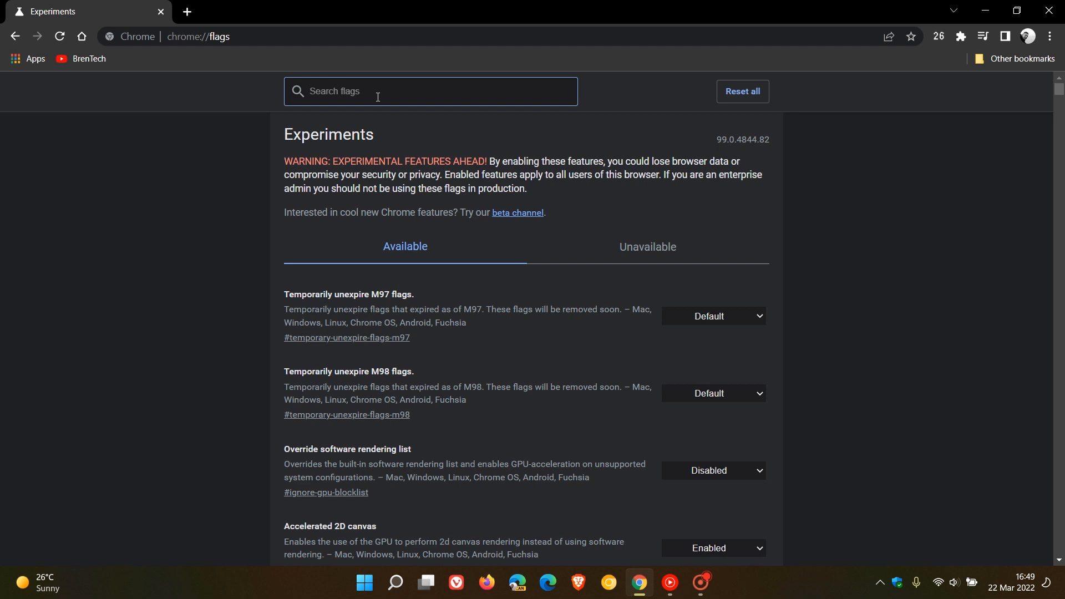
text(s)
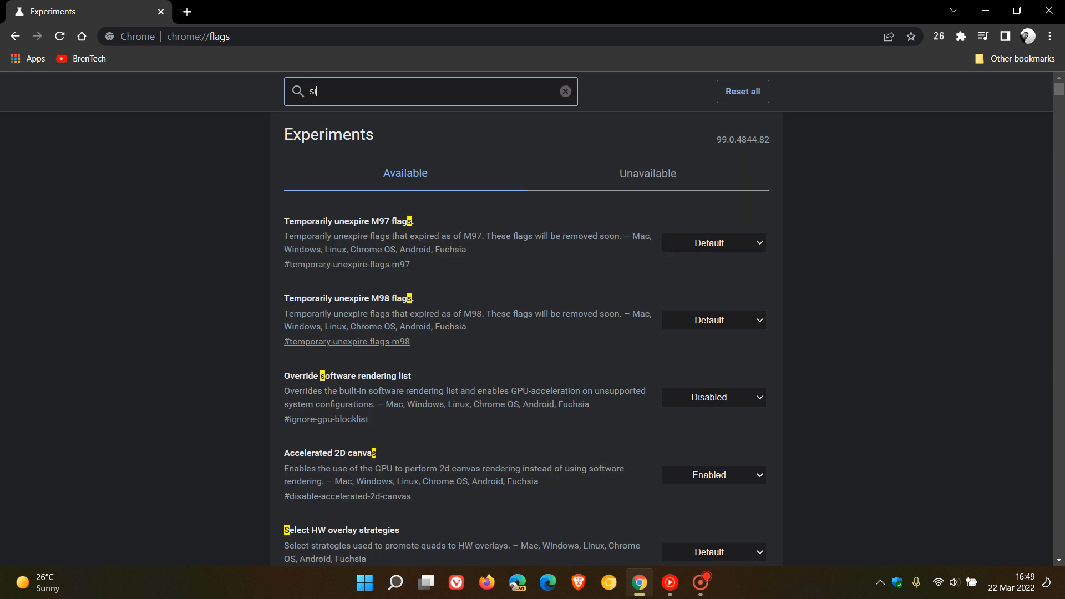
text(ide)
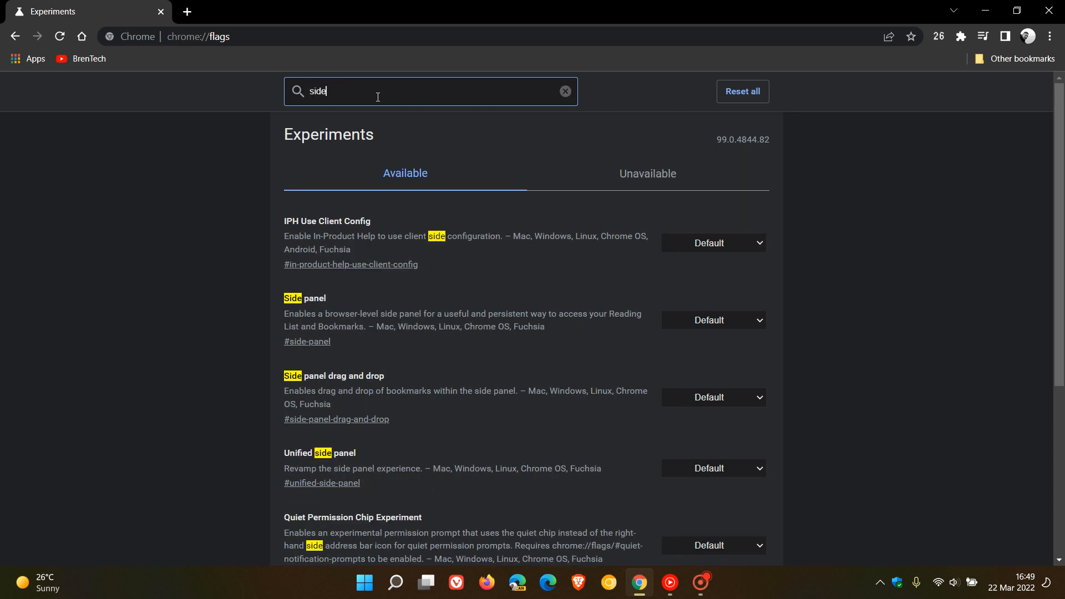
mouse_move(319, 313)
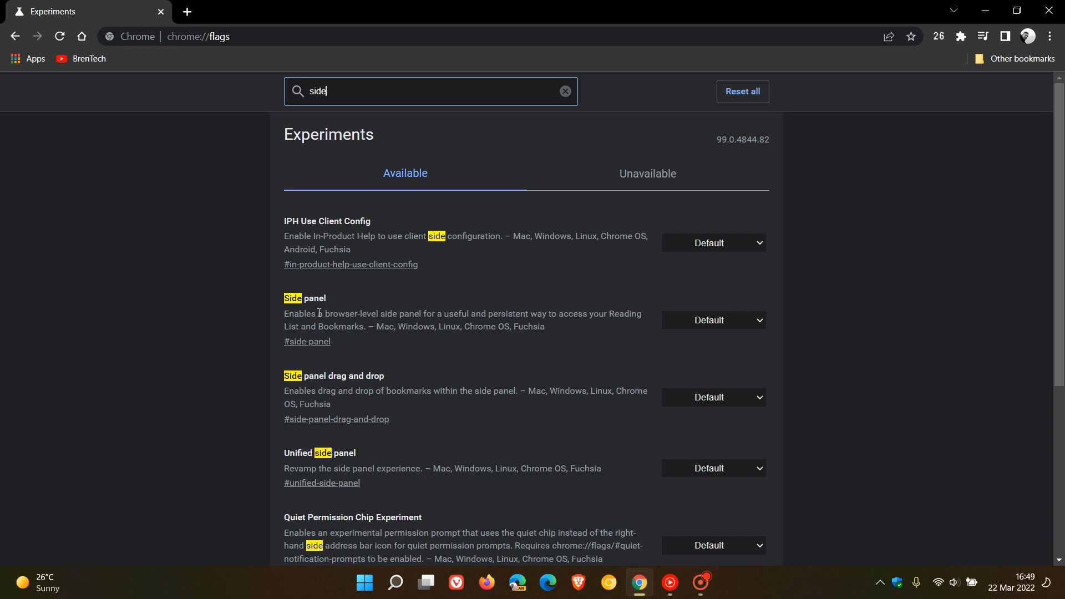
mouse_move(300, 322)
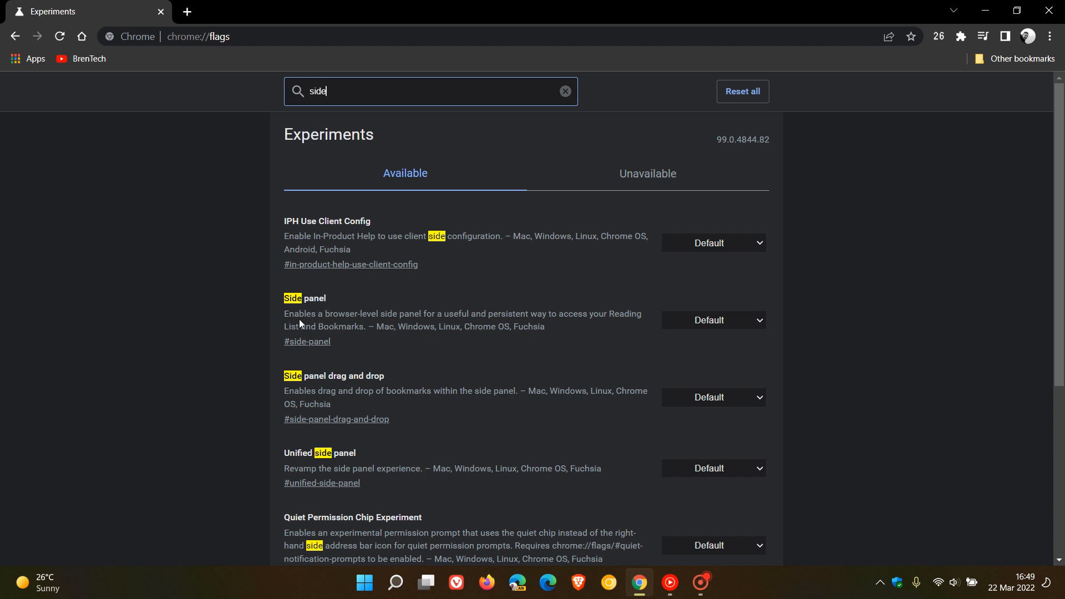
mouse_move(715, 337)
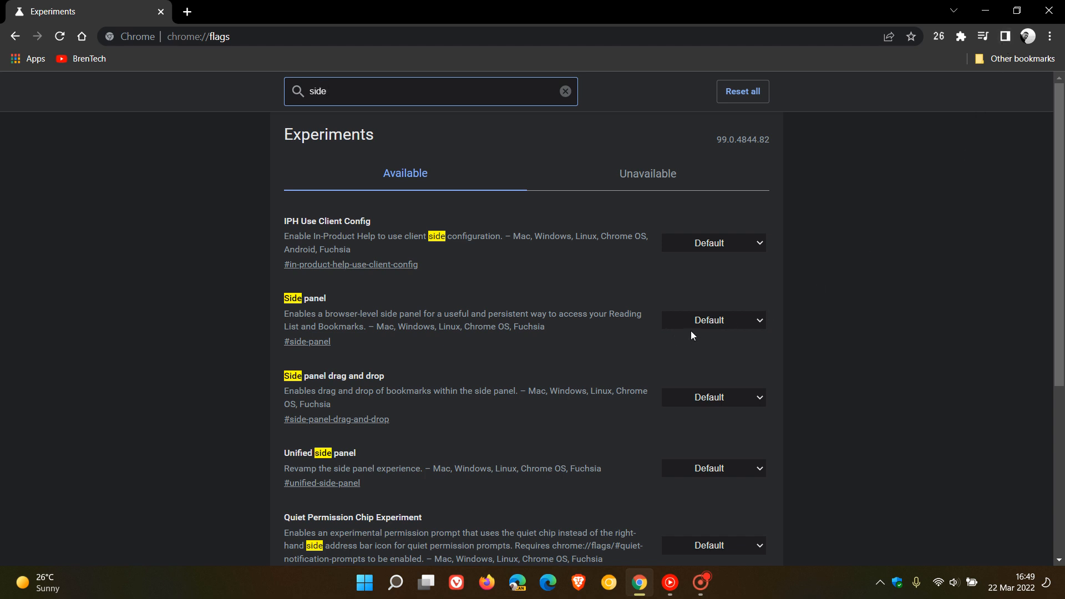
mouse_move(907, 186)
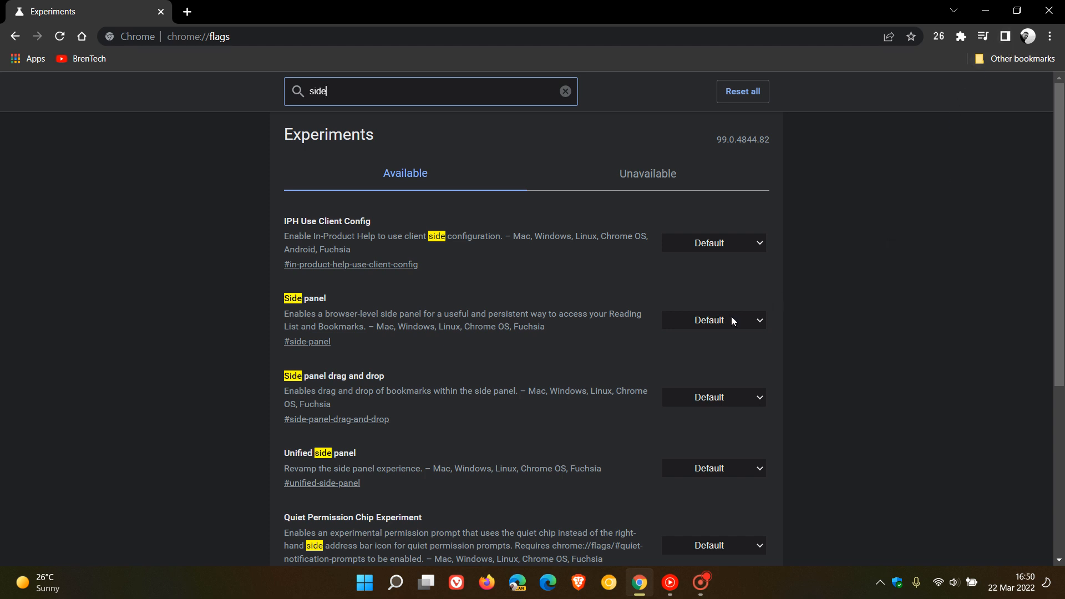
mouse_move(705, 324)
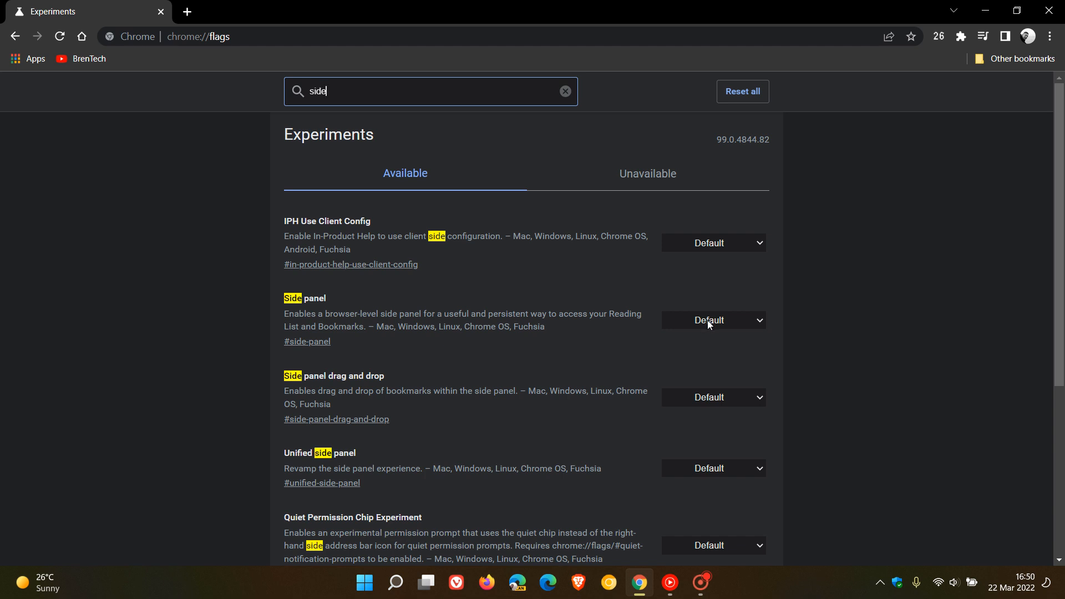
click(713, 320)
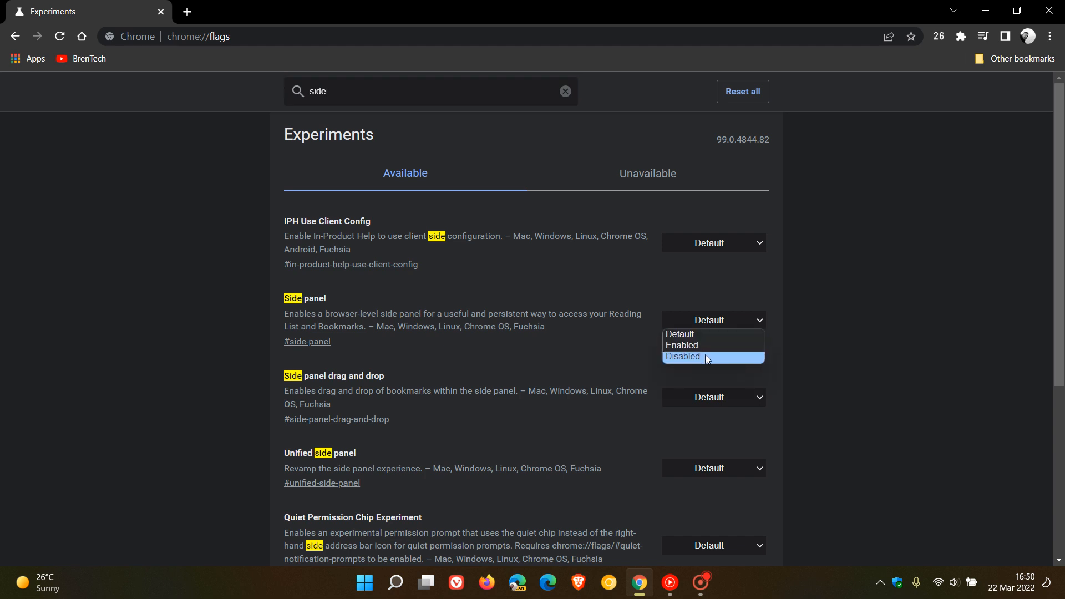
click(683, 358)
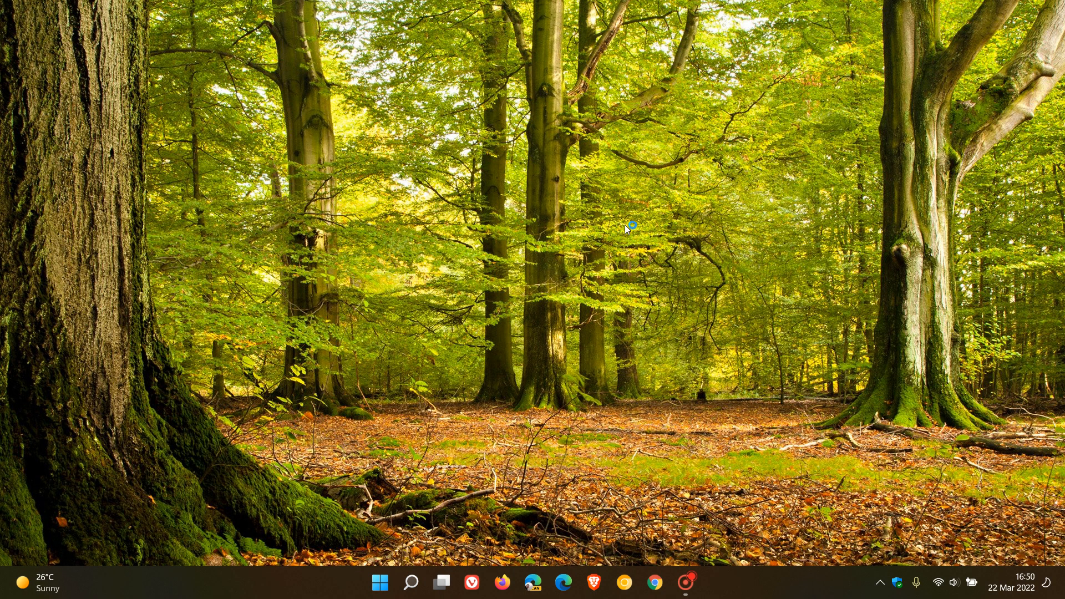
Step: Relaunch Chrome from the taskbar onto the new tab page
click(640, 584)
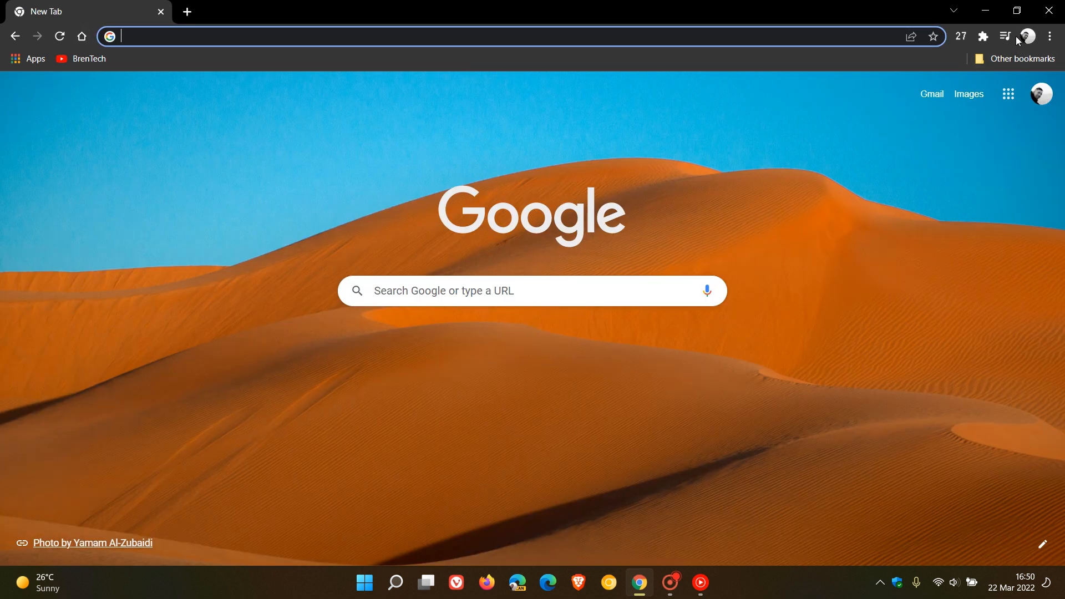
mouse_move(734, 65)
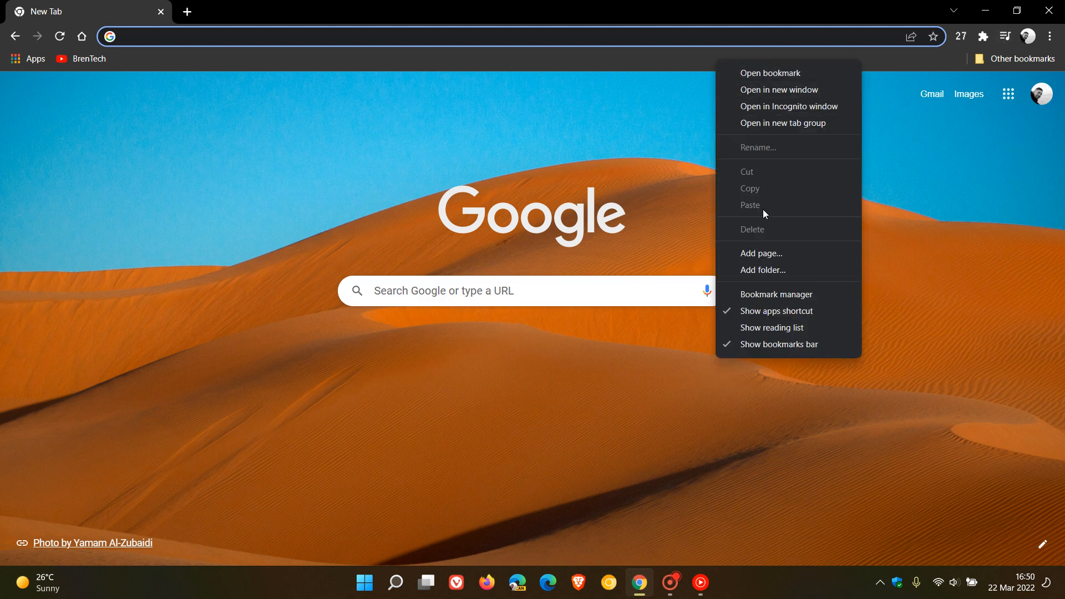
mouse_move(761, 329)
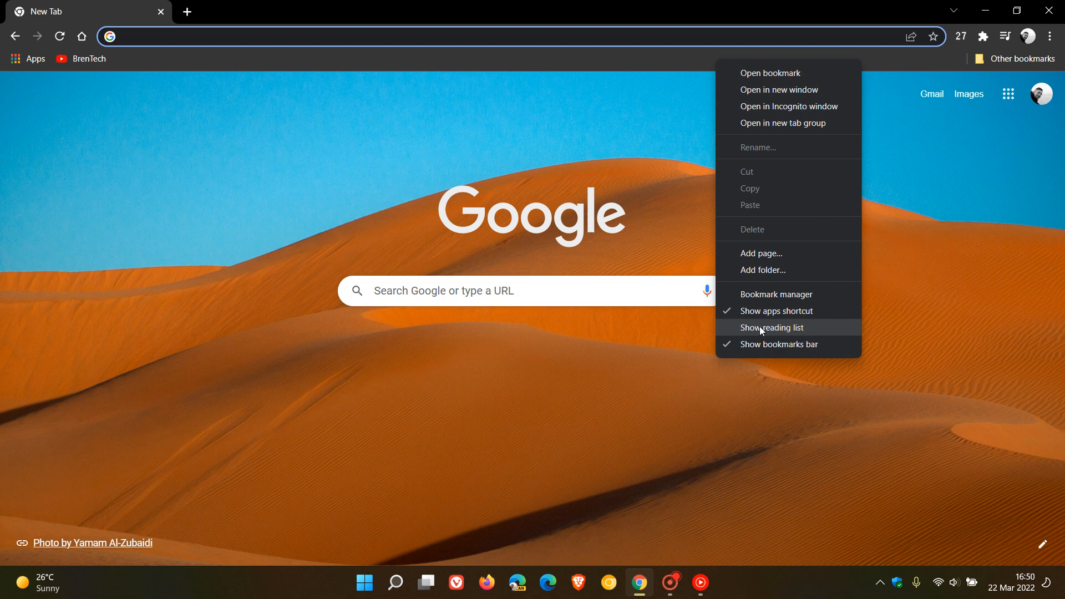
Step: Enable Show reading list on the bookmarks bar, open its empty popup, then close it
click(772, 327)
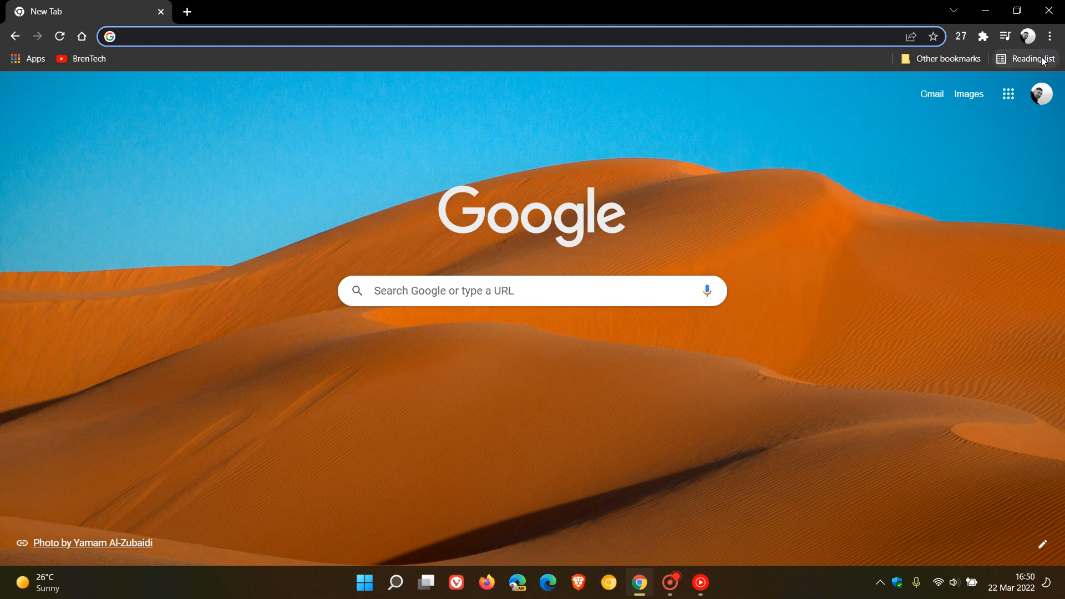
click(1030, 57)
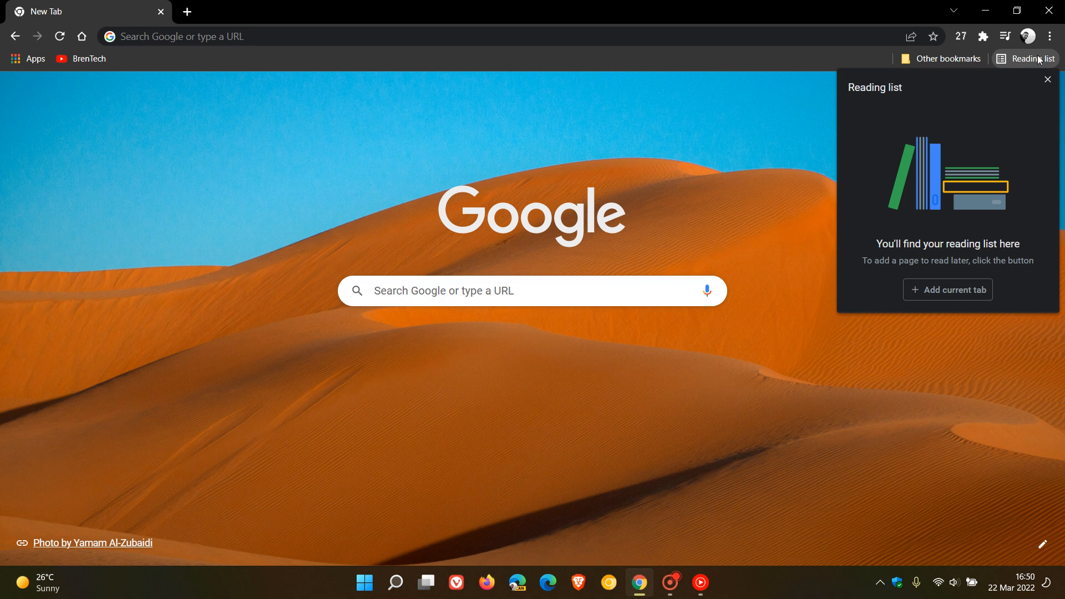
mouse_move(721, 128)
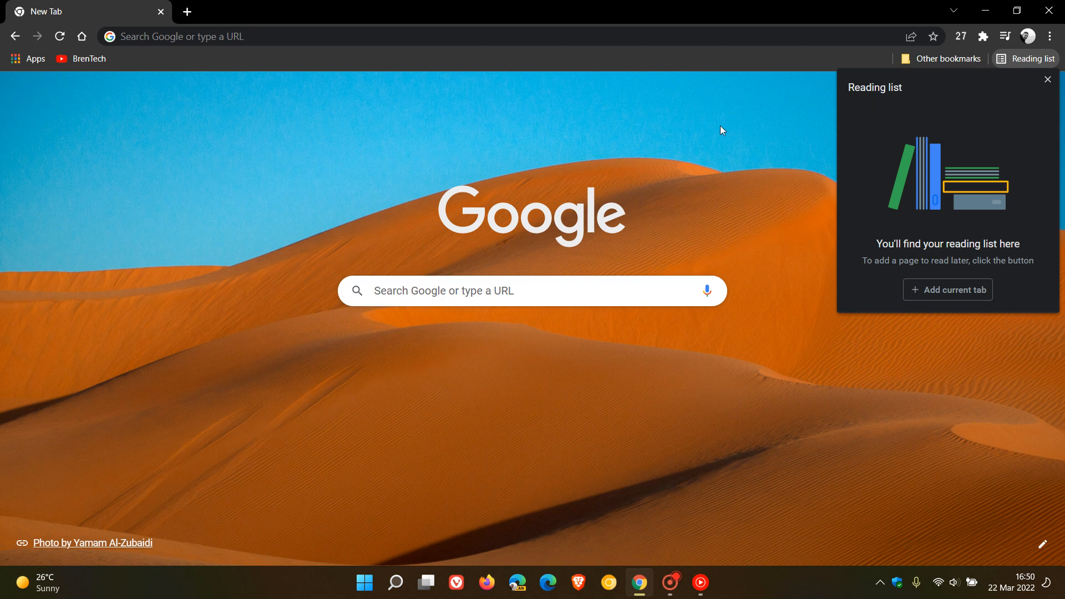
mouse_move(719, 135)
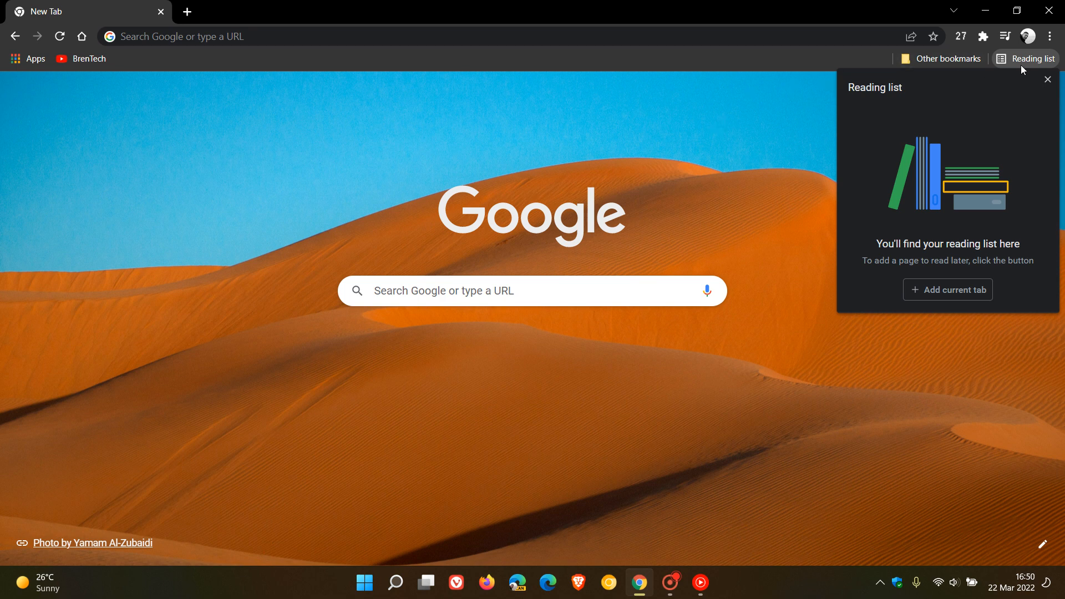
mouse_move(745, 120)
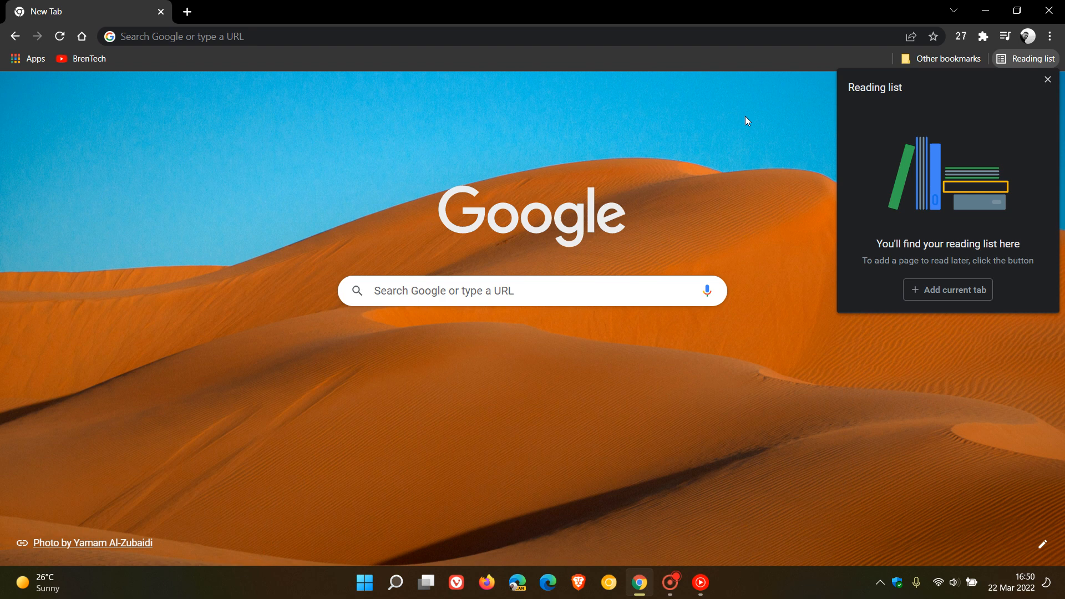
click(1045, 80)
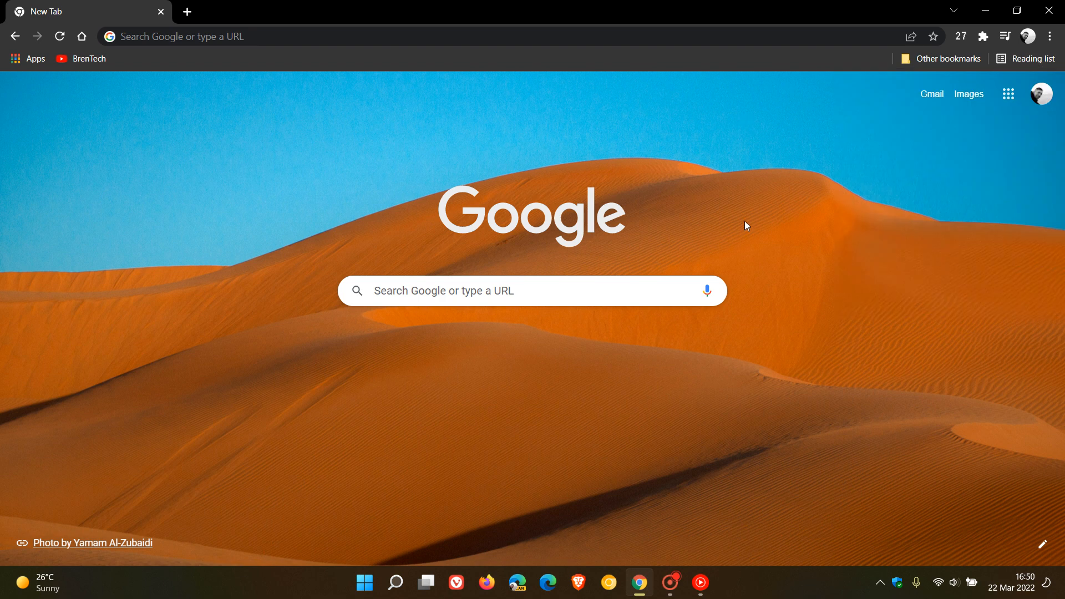